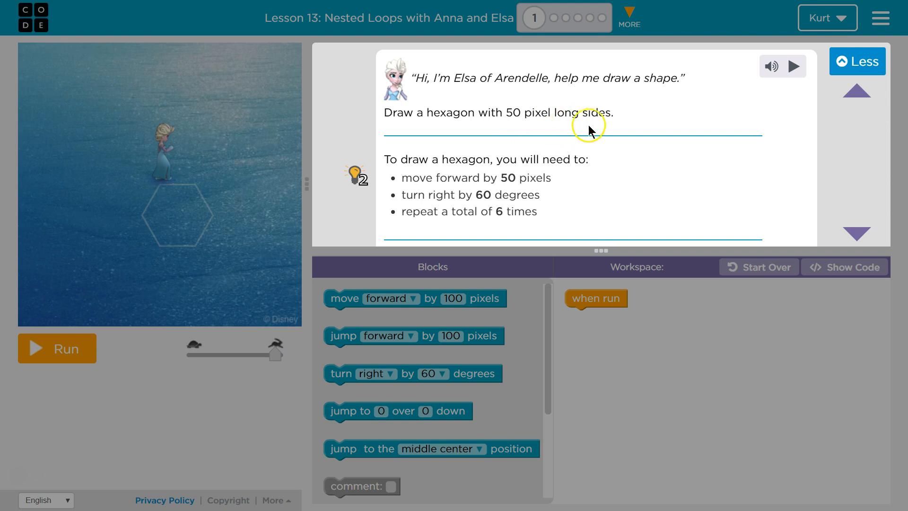
mouse_move(523, 154)
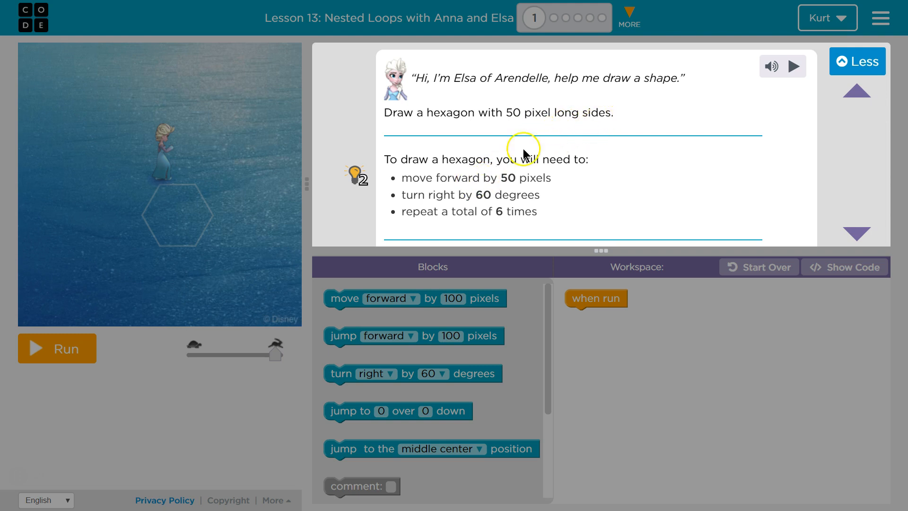
mouse_move(443, 172)
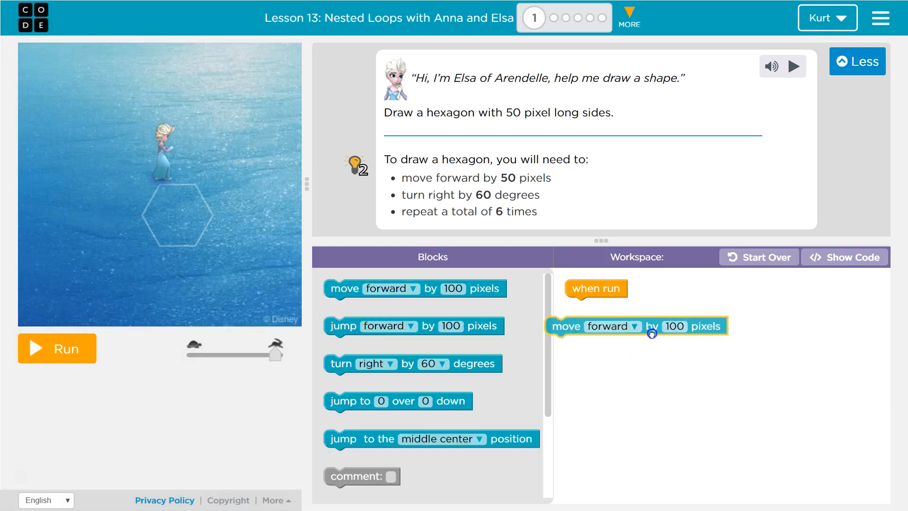
Step: Set the move distance to 50 pixels, add turn right 60 degrees below, and test-run it
left_click(690, 326)
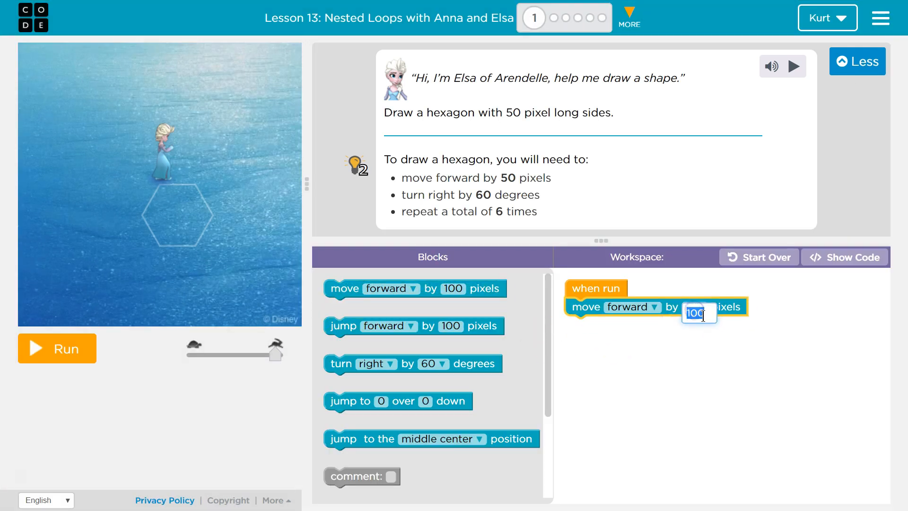
type("50")
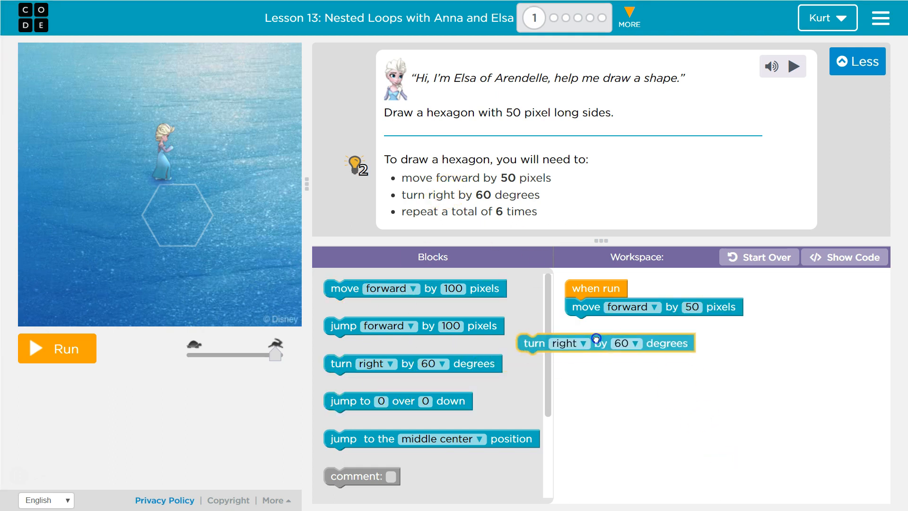
left_click_drag(597, 342, 603, 325)
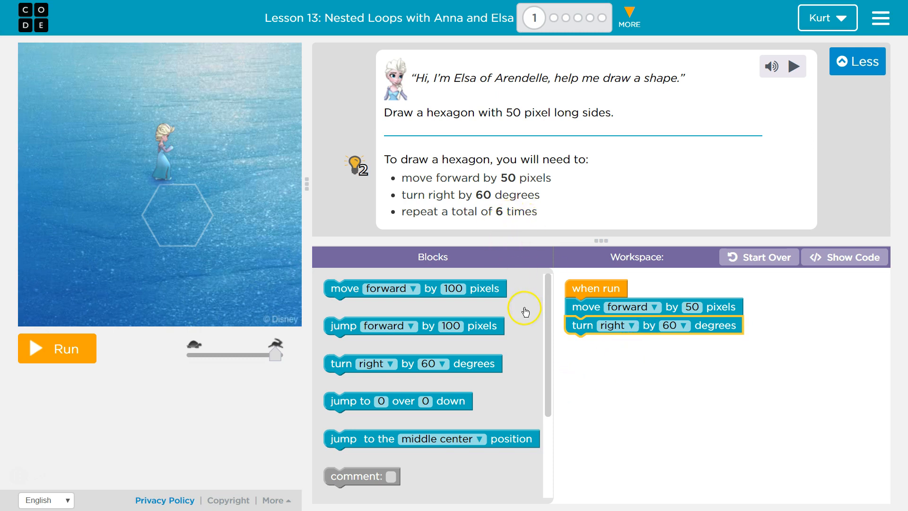
left_click(57, 348)
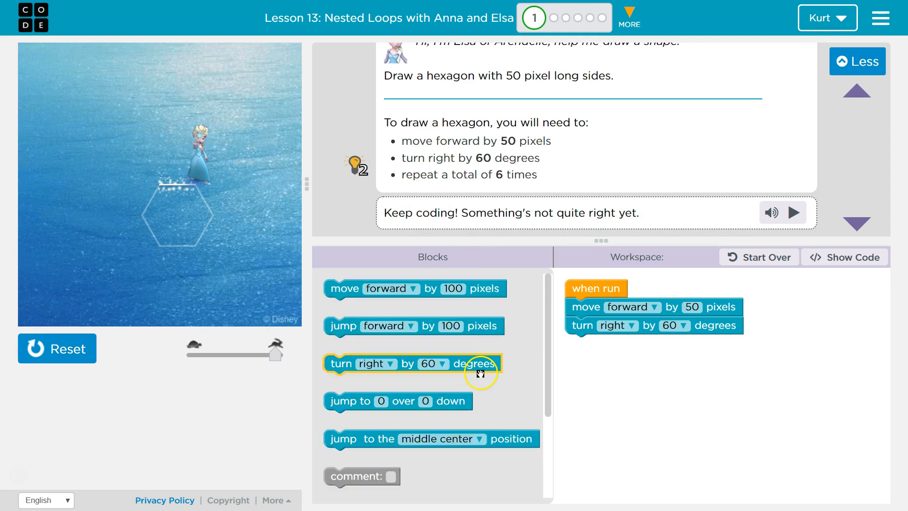
Step: Scroll down the Blocks toolbox to reach the repeat block
scroll("down", 3)
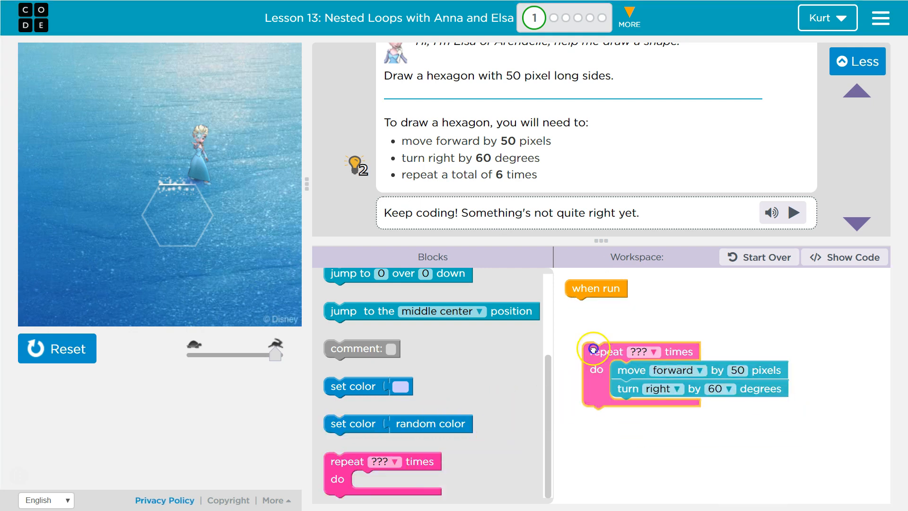
Step: Attach the repeat loop holding move 50 and turn 60 under 'when run' with count 6
left_click_drag(597, 350, 588, 307)
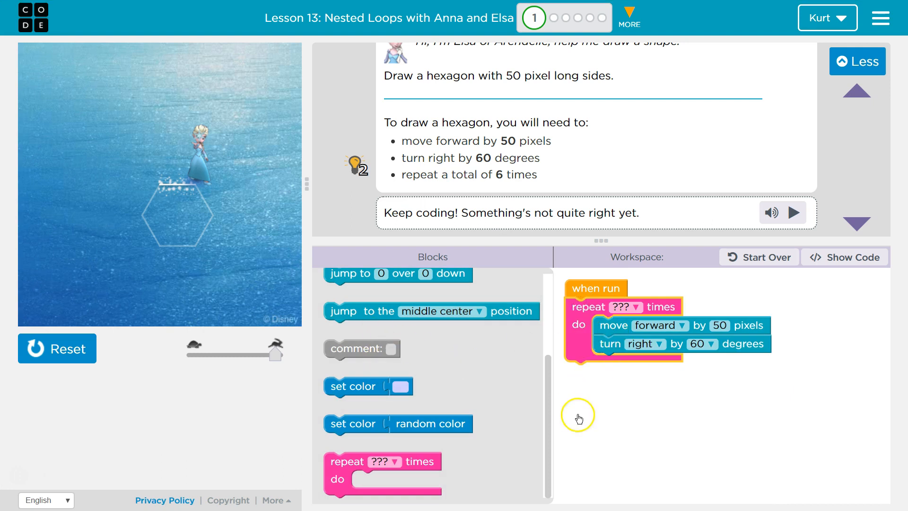
left_click(622, 307)
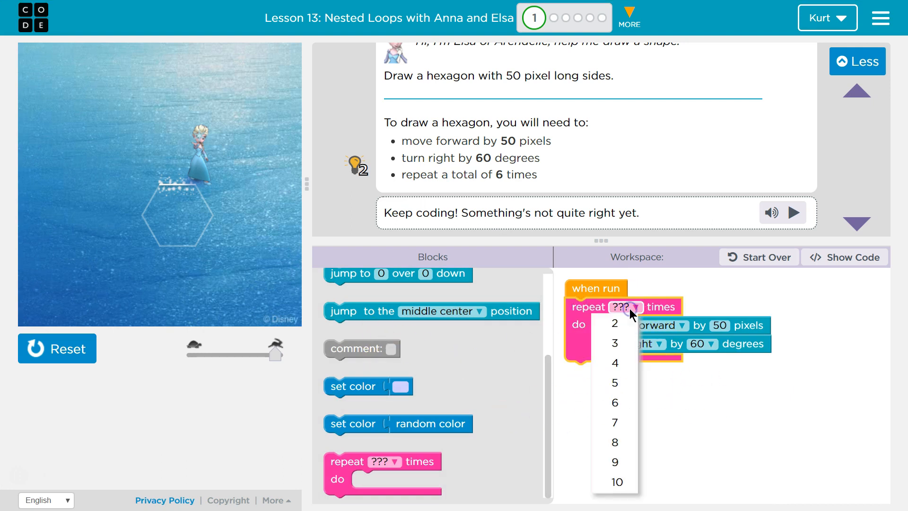
left_click(615, 402)
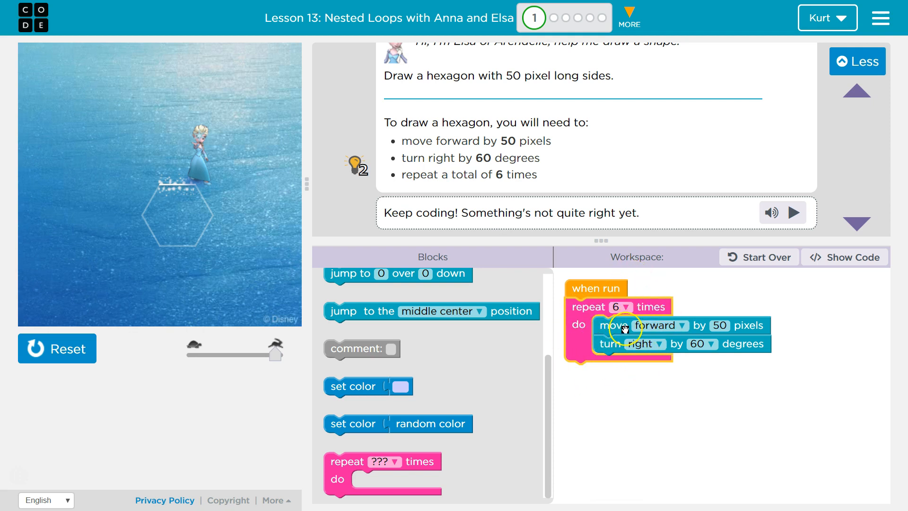
mouse_move(610, 349)
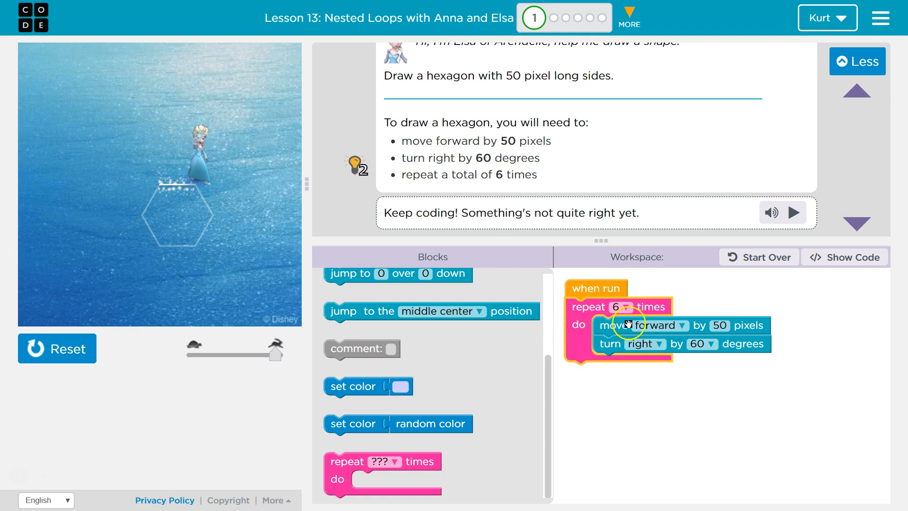
mouse_move(637, 335)
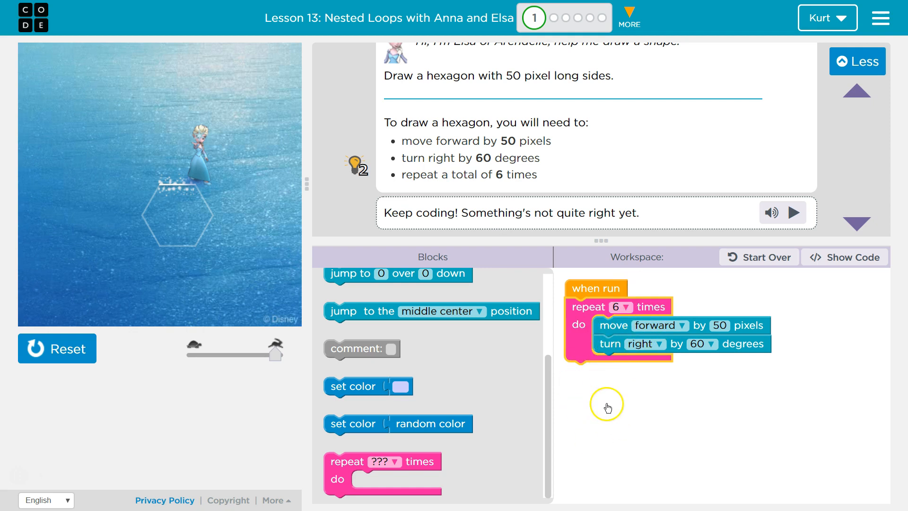
Step: Run the repeat-6 program to draw the hexagon, then replay and run it again to complete Puzzle 1
left_click(56, 348)
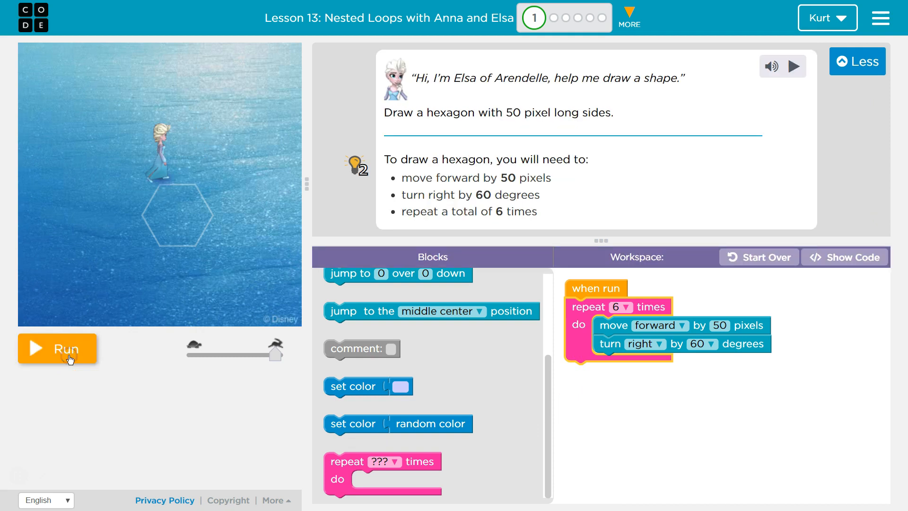
left_click(58, 348)
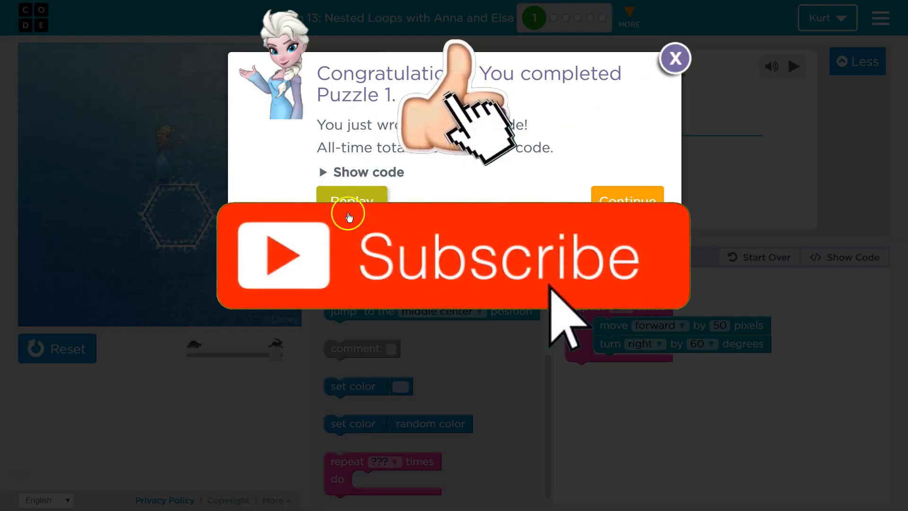
left_click(674, 59)
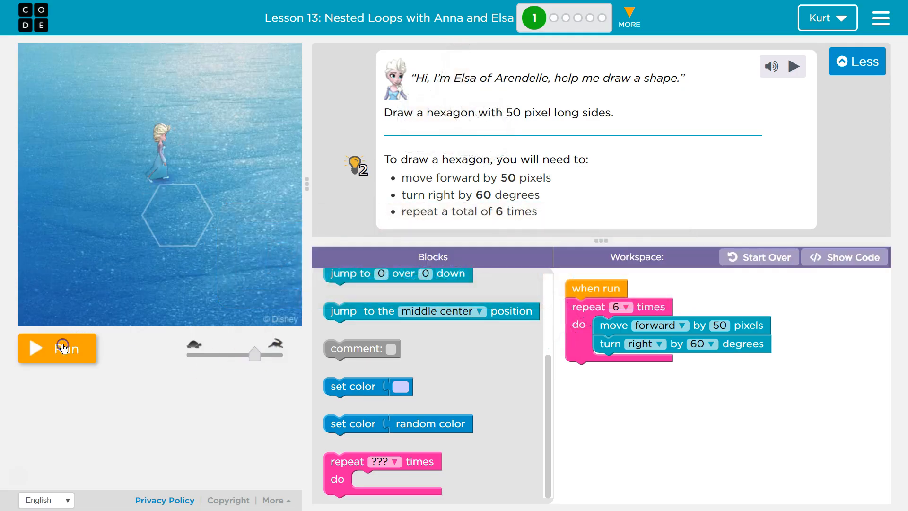
left_click(57, 348)
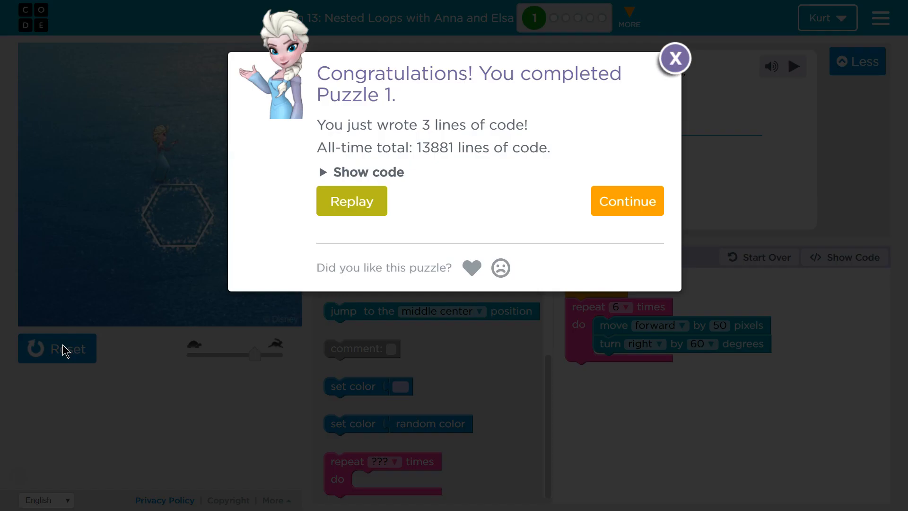